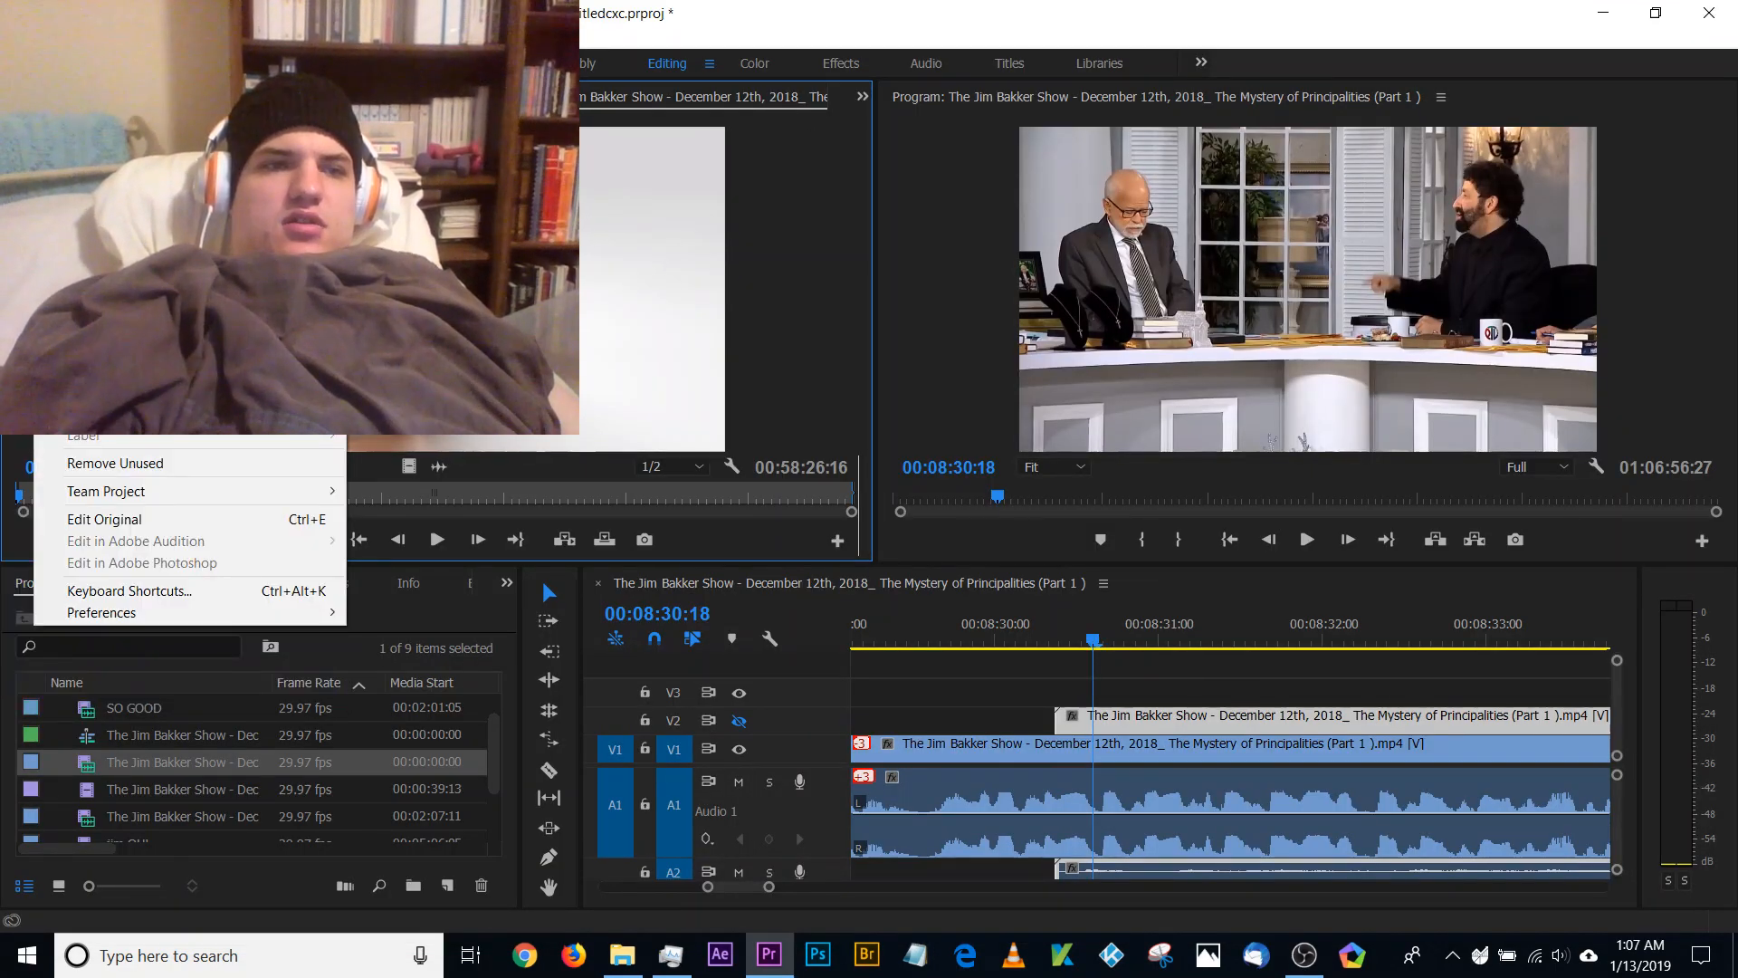
pyautogui.moveTo(101, 611)
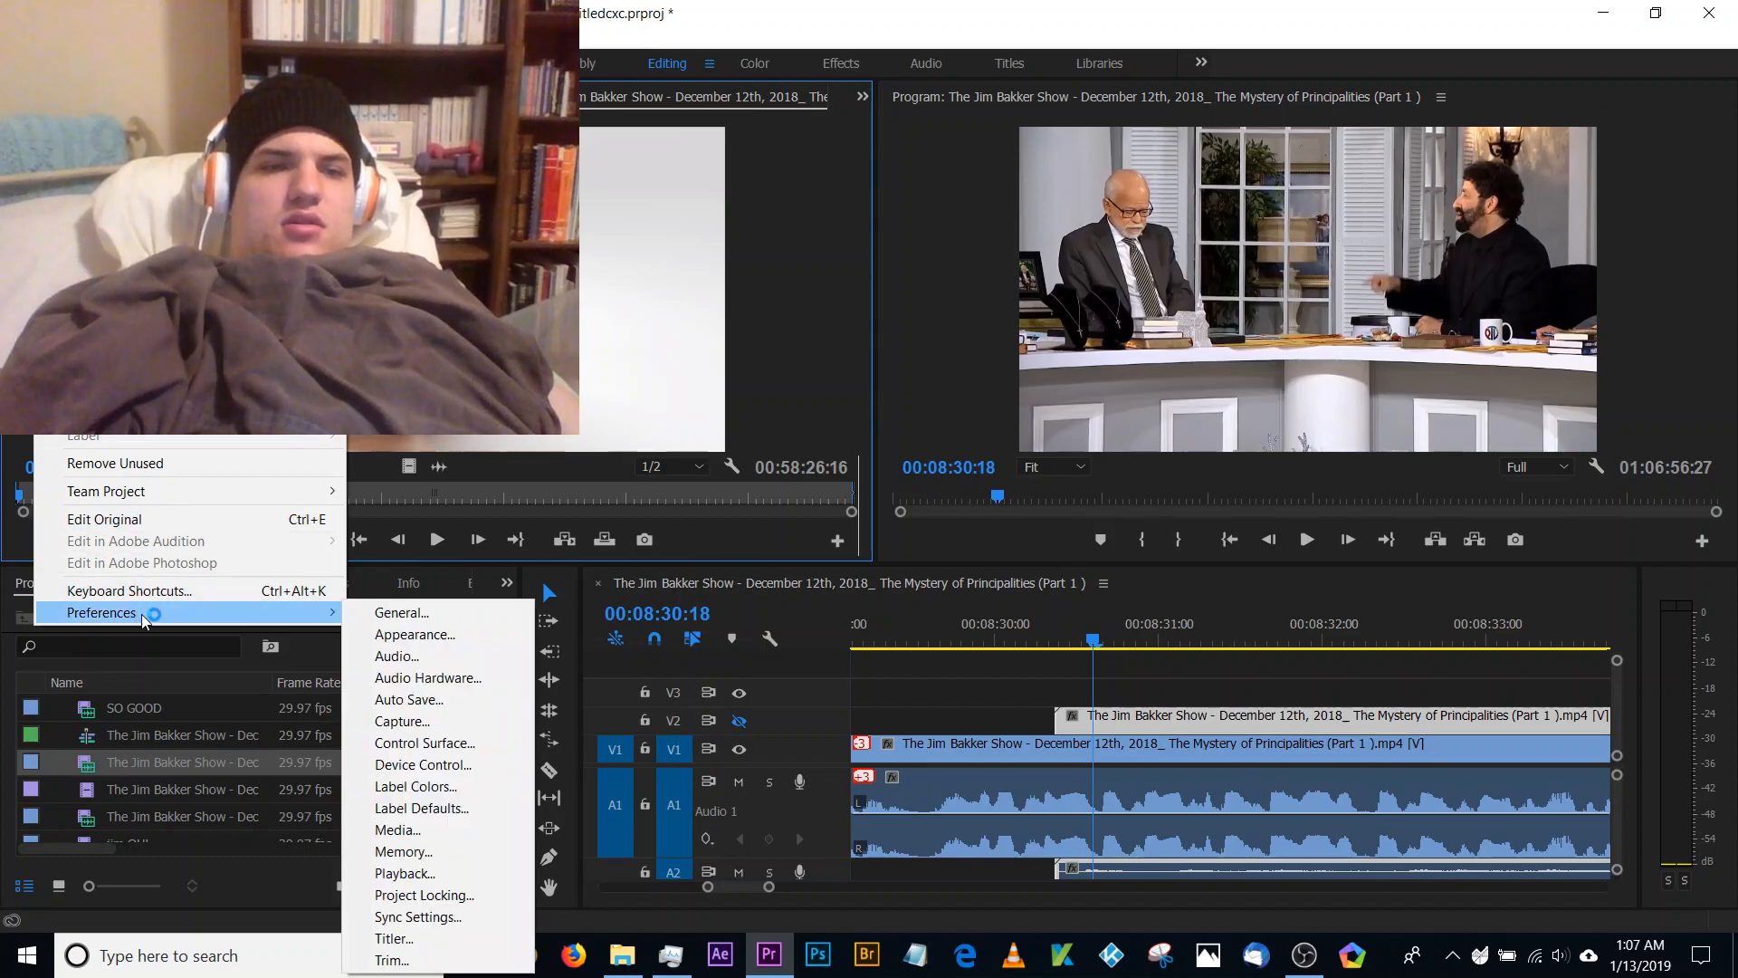
pyautogui.moveTo(452, 826)
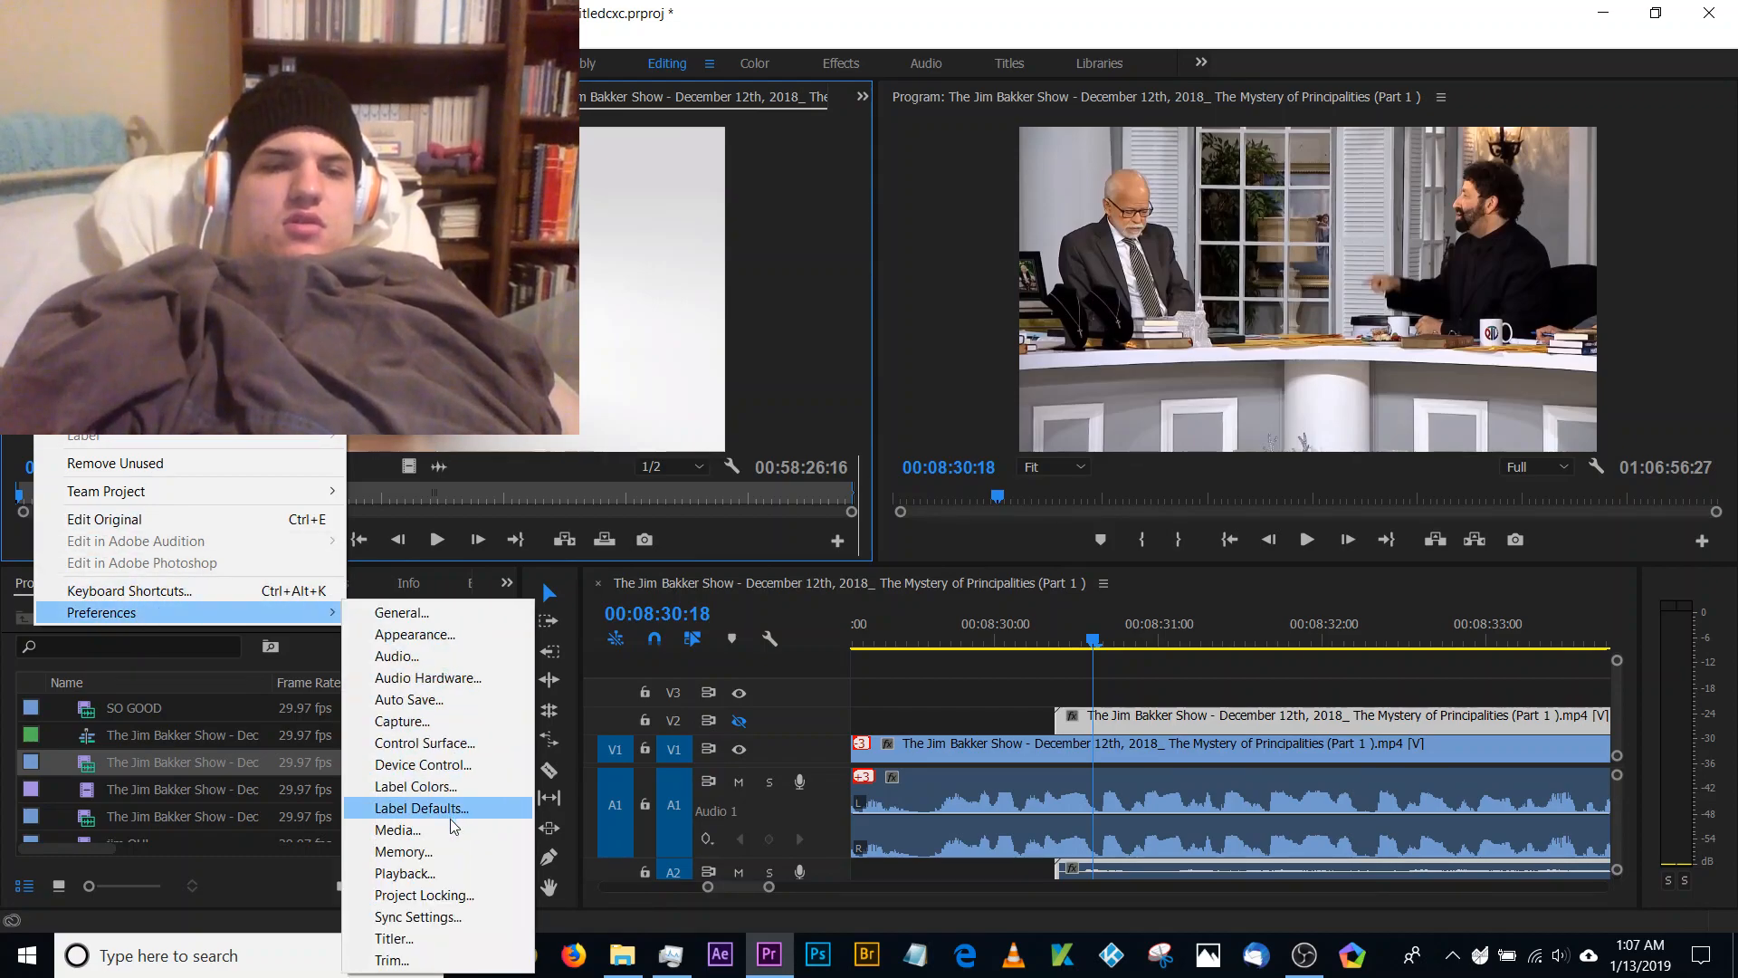
# - Confirm Playback preferences with GoPro VR Player left unchecked as a video device
pyautogui.click(405, 872)
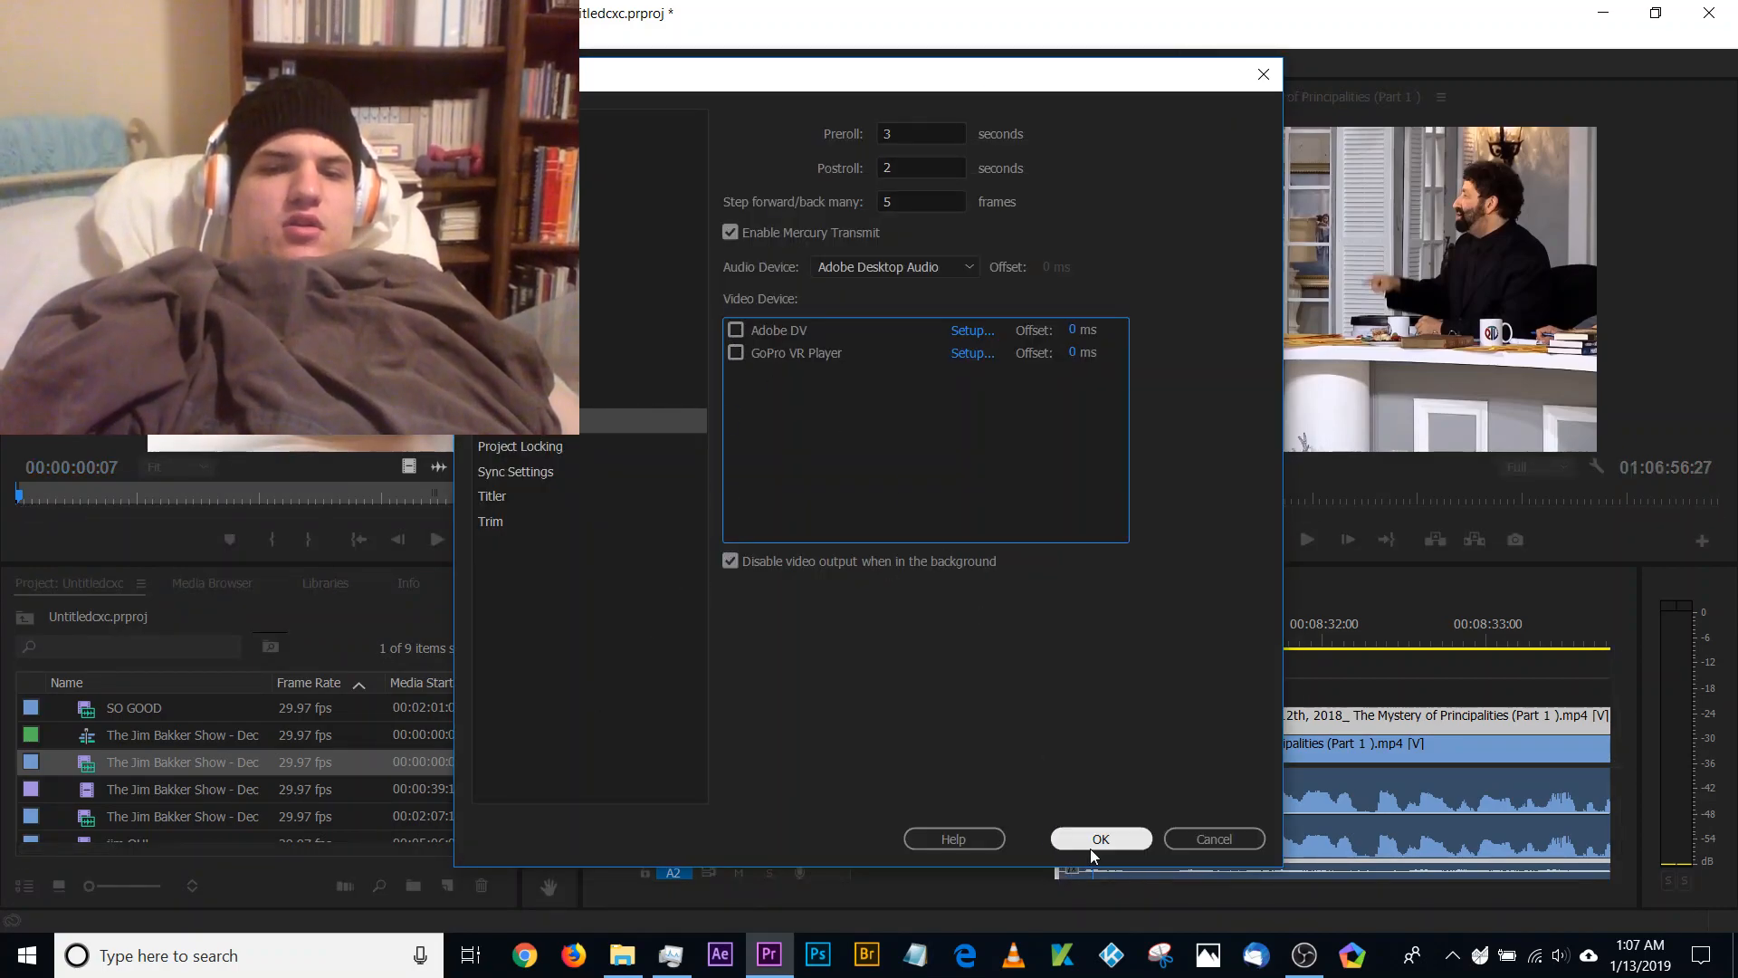
pyautogui.click(1100, 838)
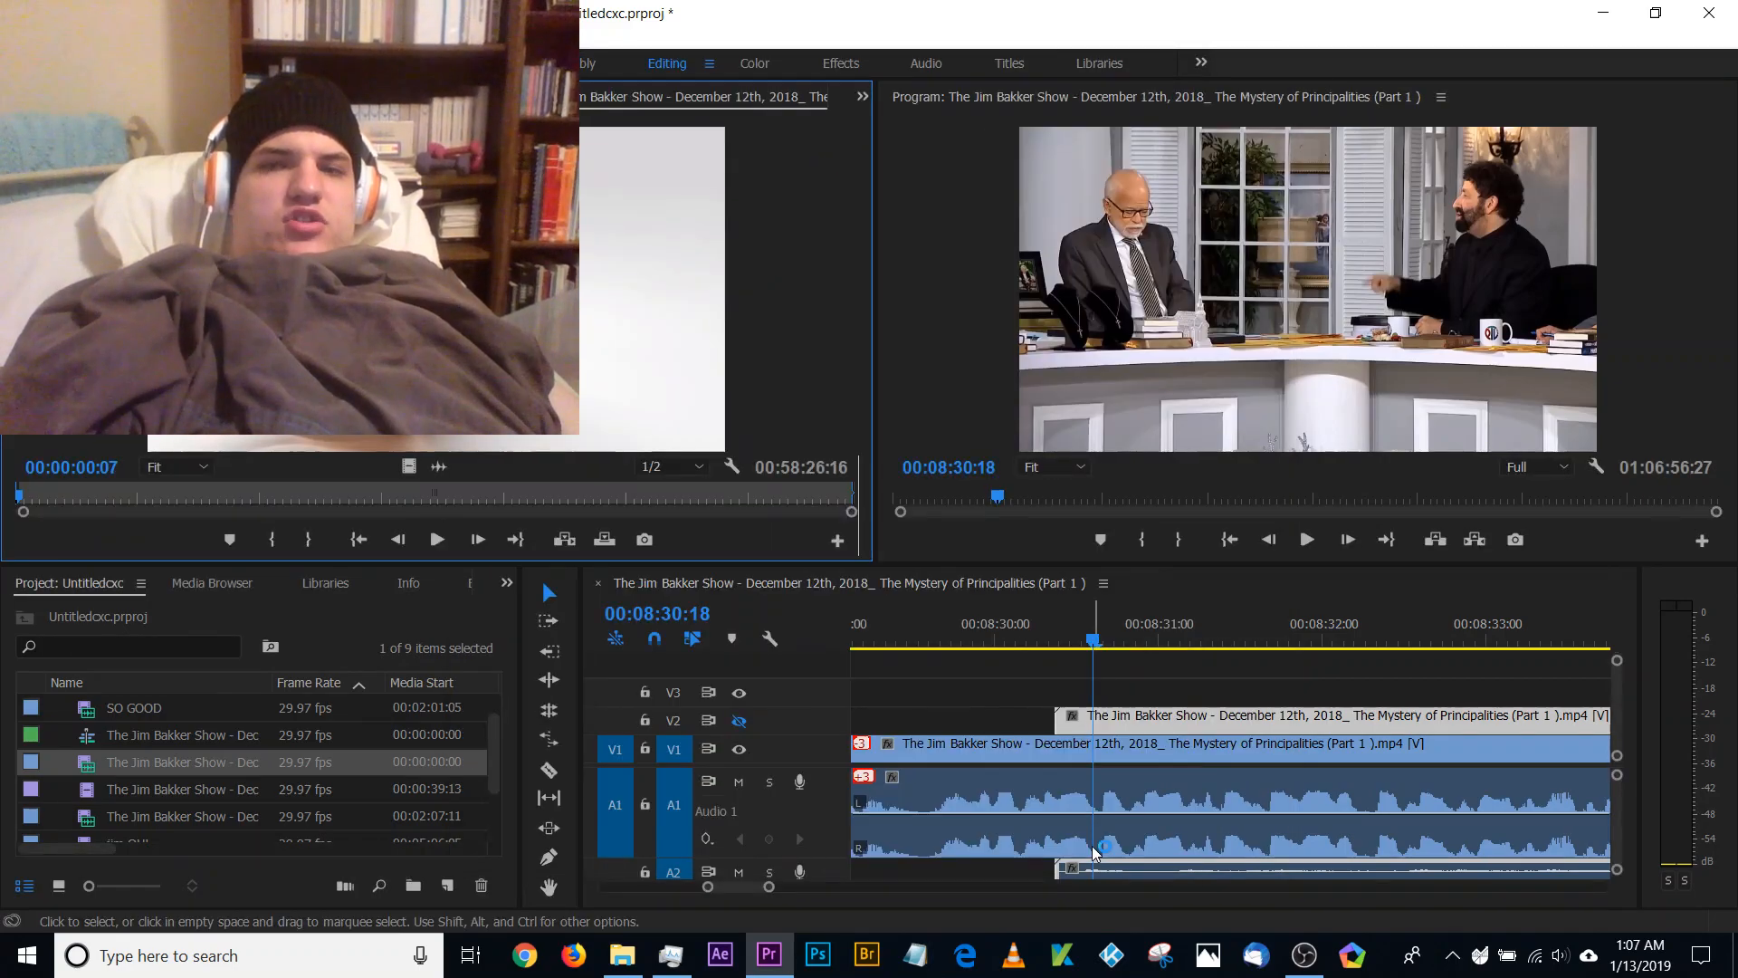